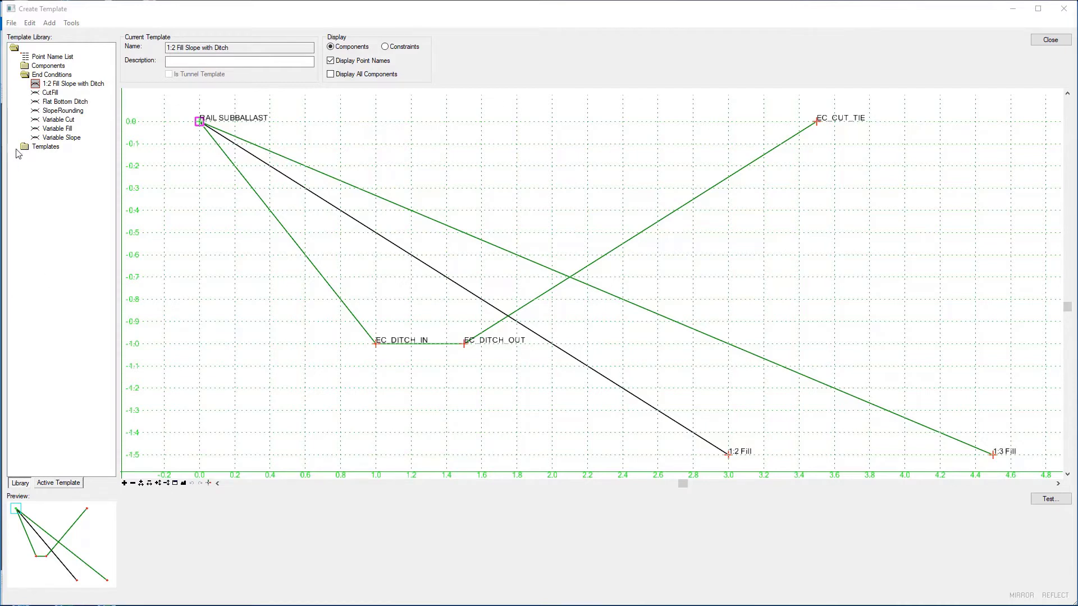
Create a new template in the Templates folder and start naming it Single Track with Cut Ditch
right_click(45, 146)
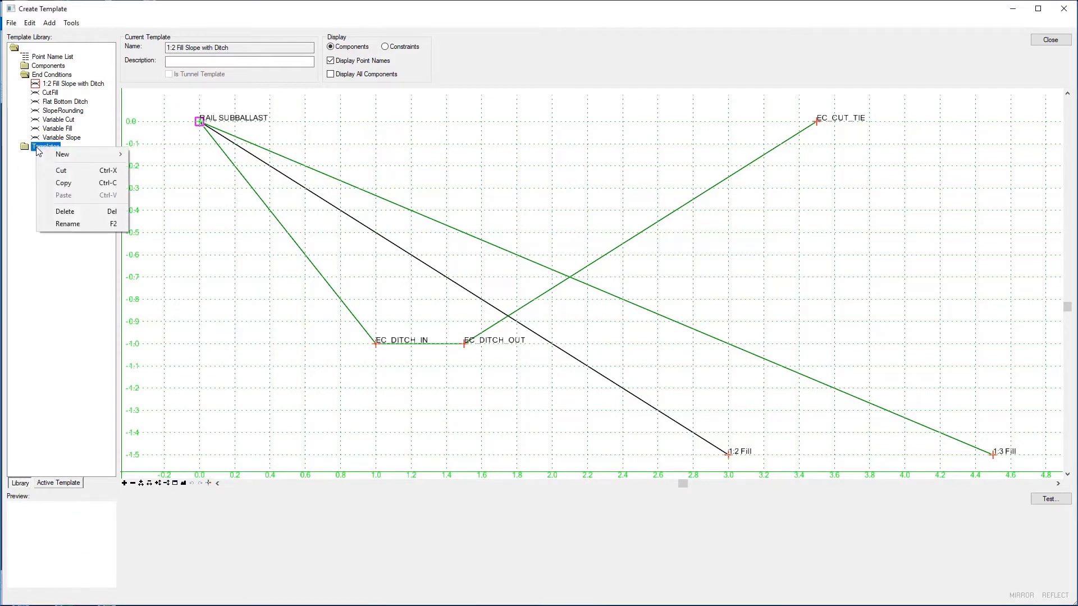
mouse_move(62, 154)
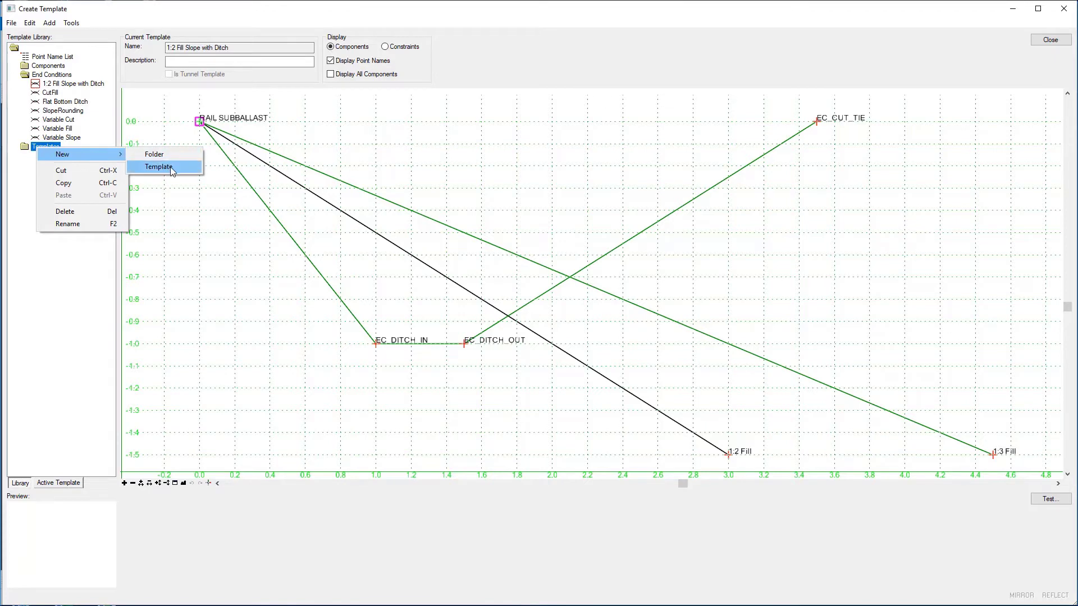
left_click(158, 166)
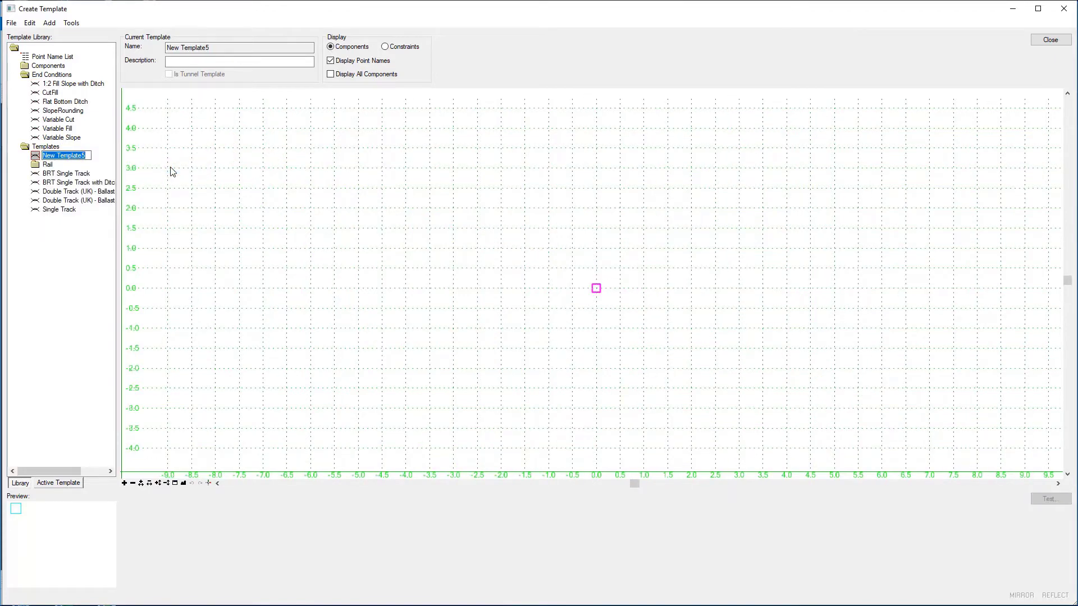
type("Single Track with Cut Ditch")
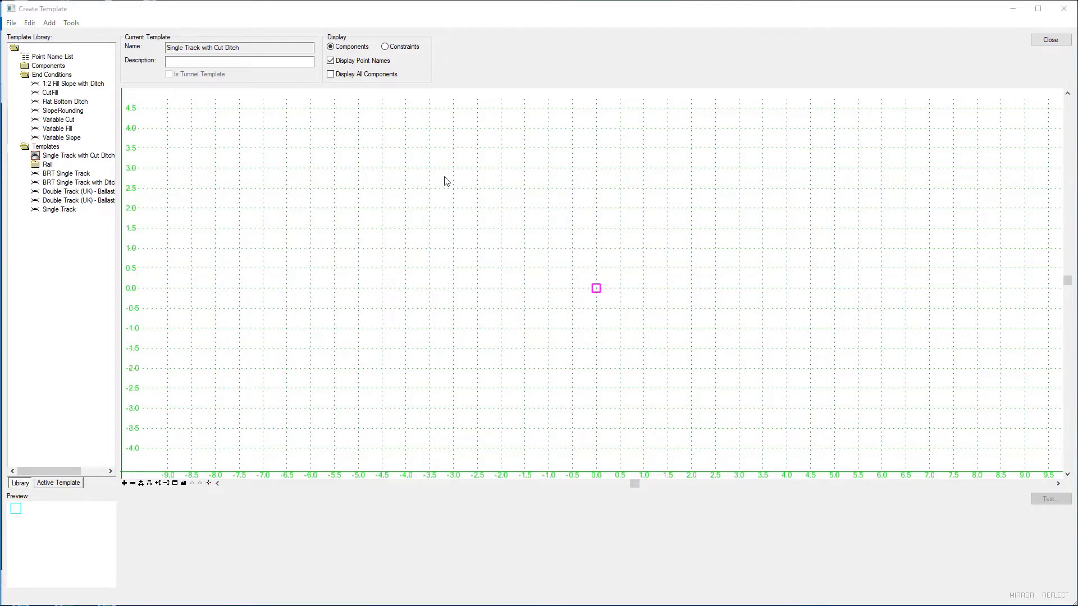
mouse_move(268, 146)
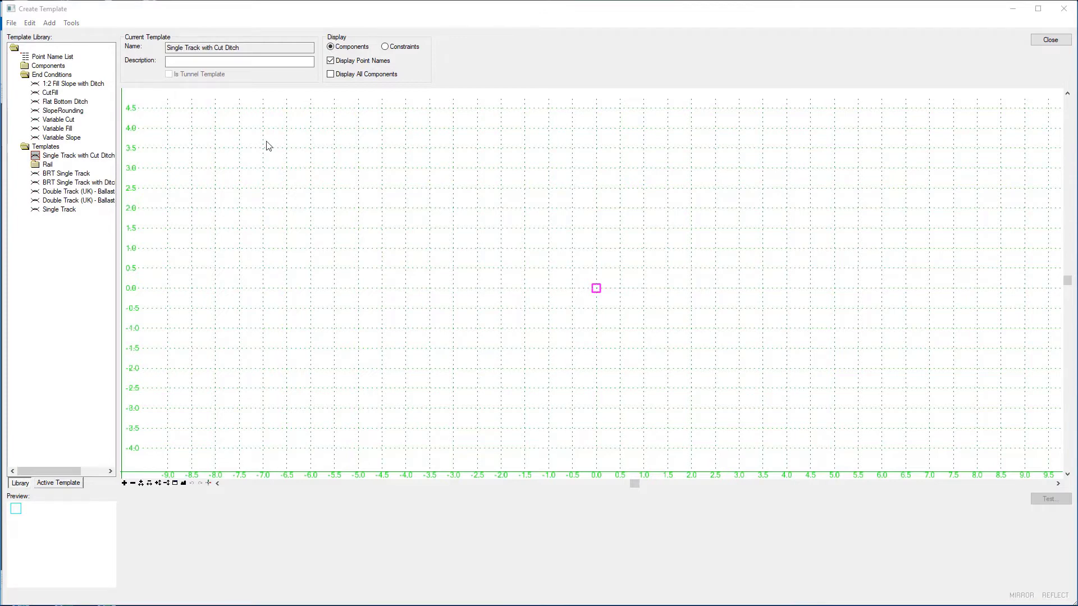
Set Dynamic Settings X and Y steps to 0.1, then expand the Components library
left_click(71, 22)
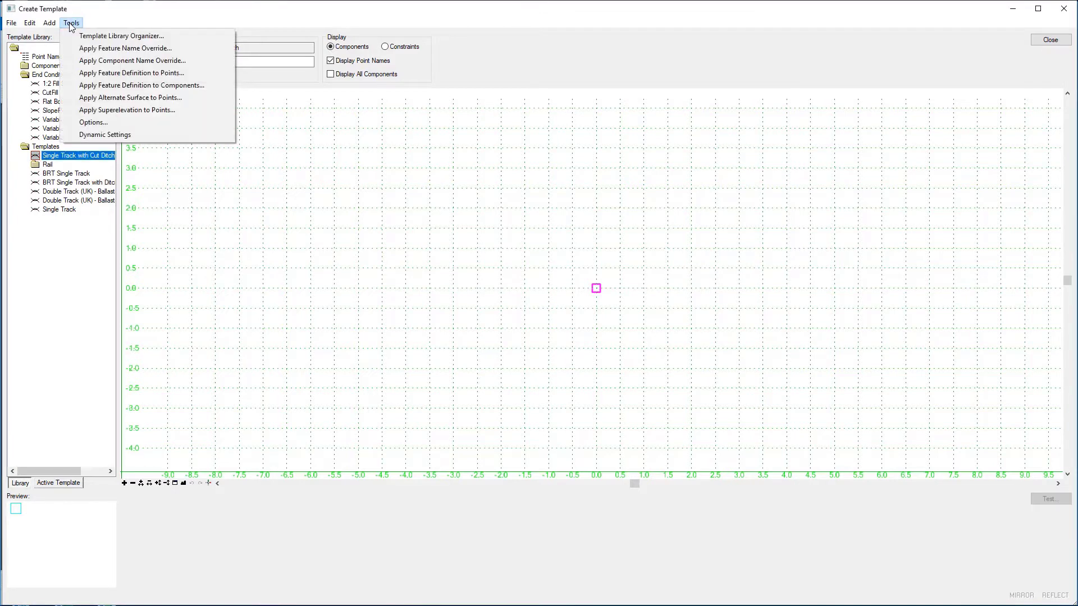
left_click(104, 134)
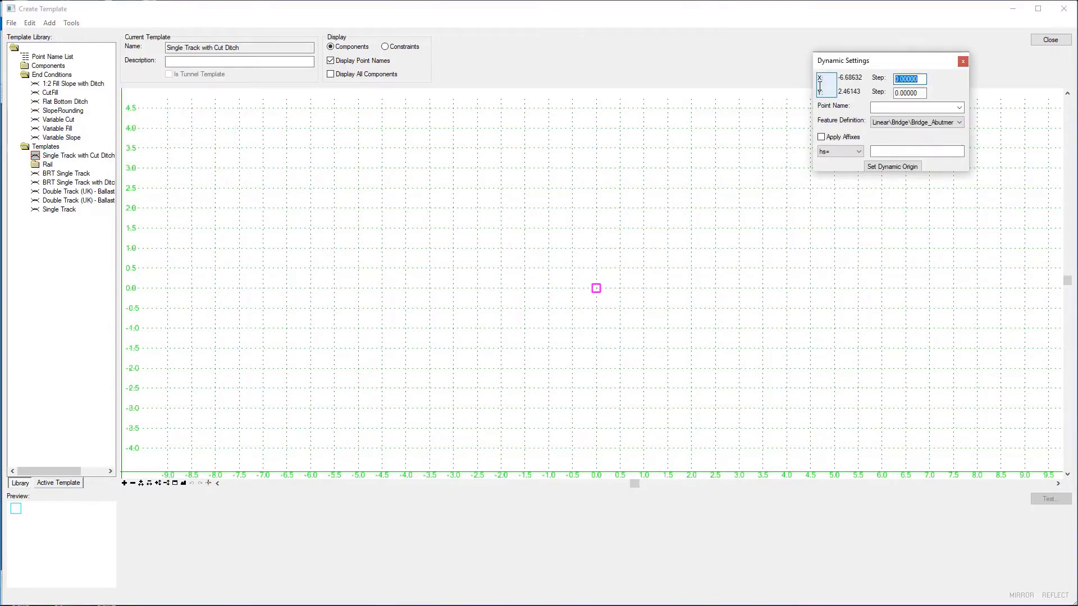
type("0.1")
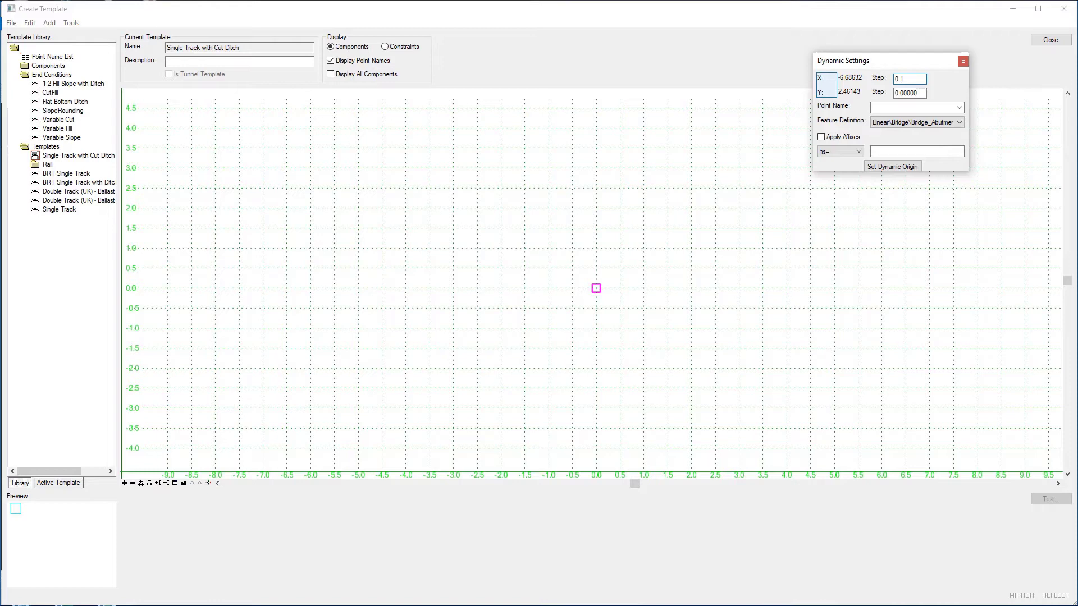
left_click(908, 92)
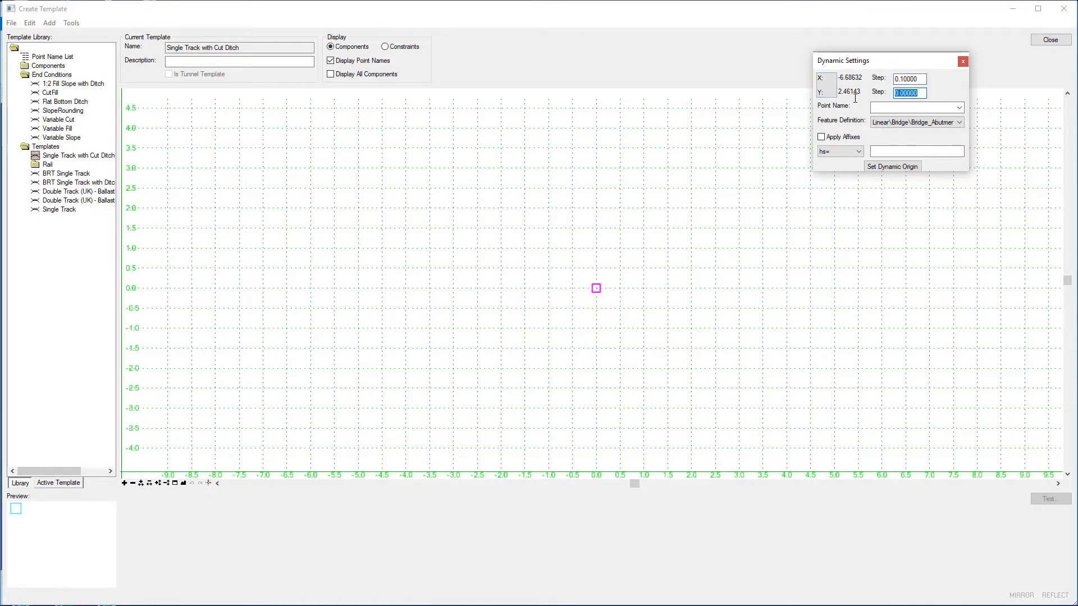
type("0.1")
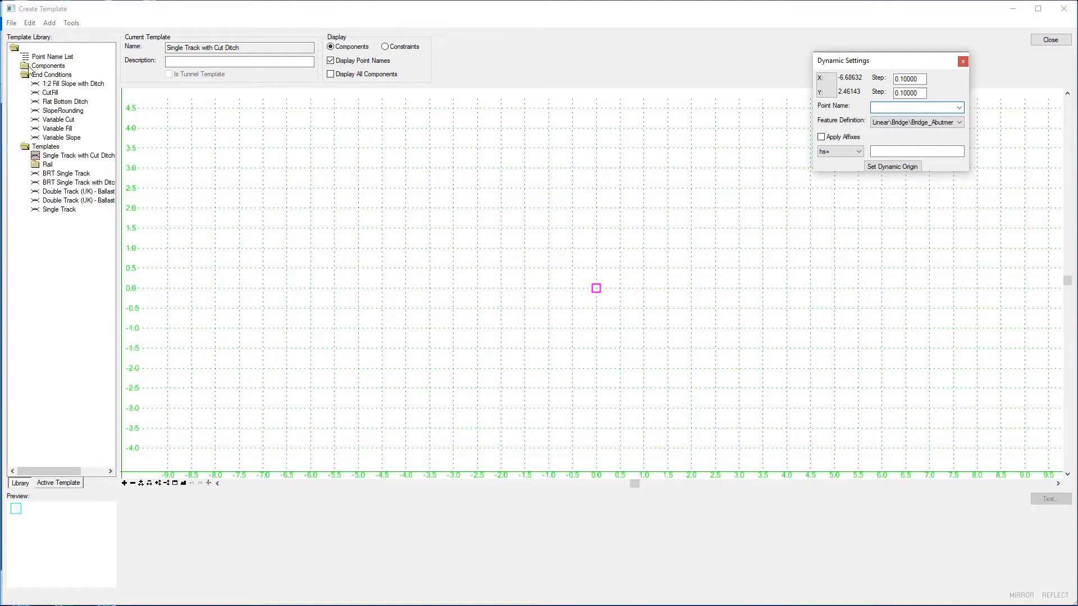
left_click(26, 65)
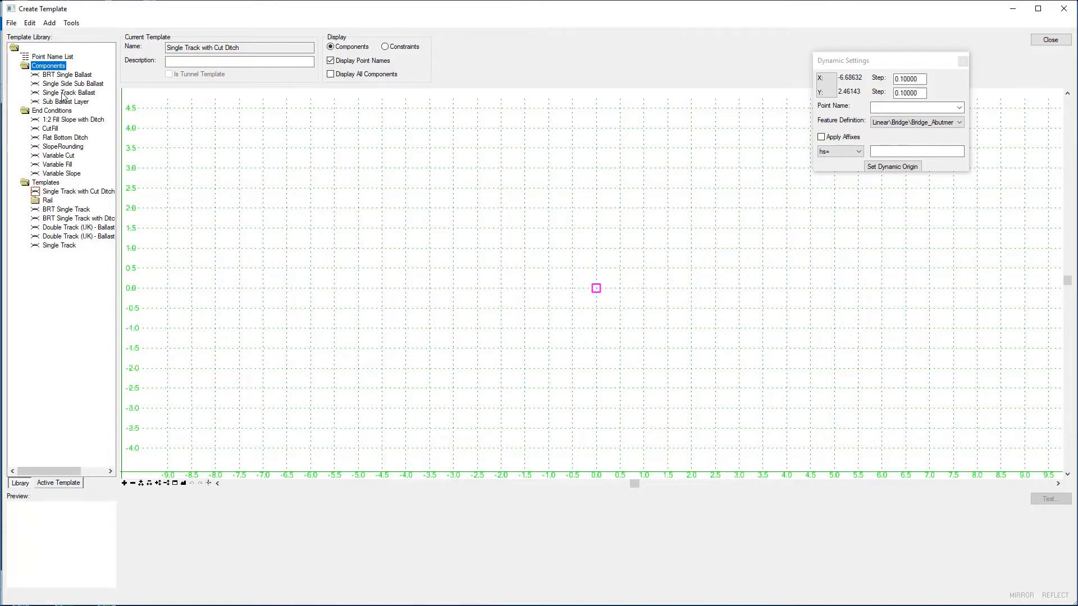
Place Single Track Ballast at the template origin and fit the view to it
left_click(66, 92)
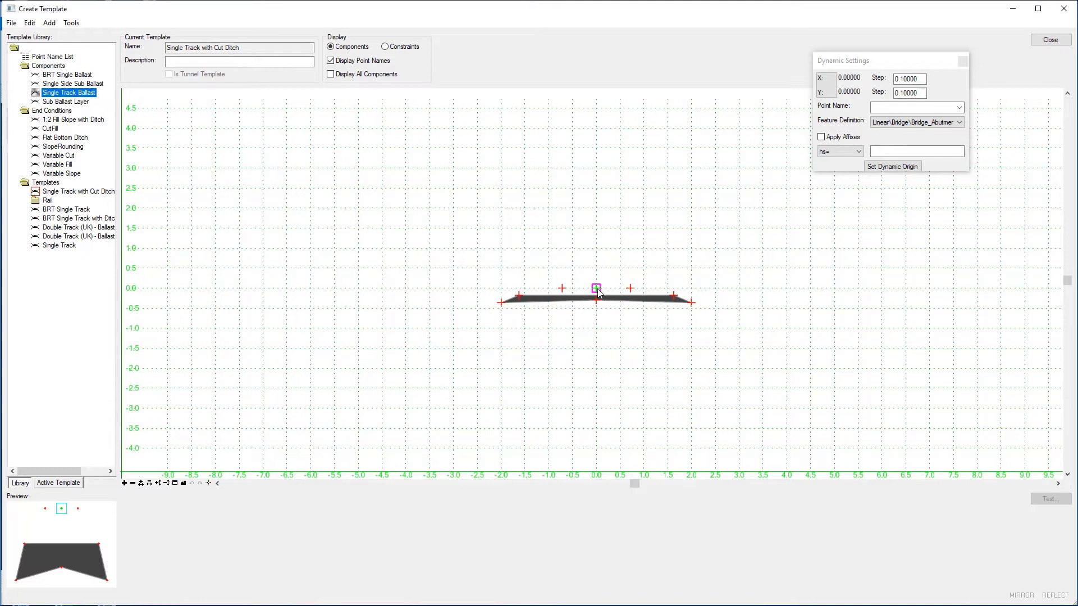
left_click(182, 483)
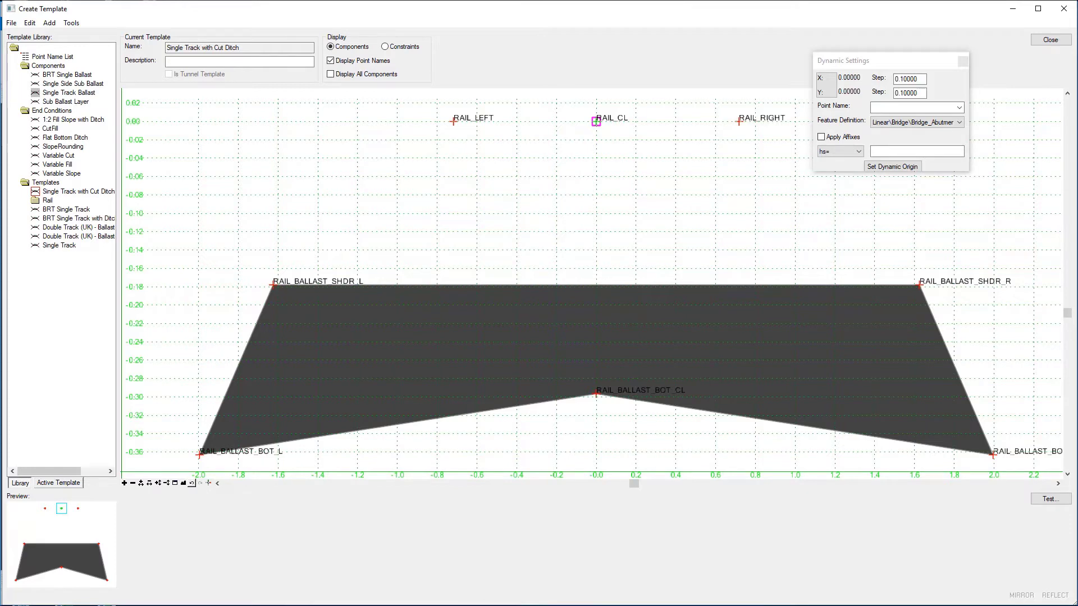
mouse_move(846, 66)
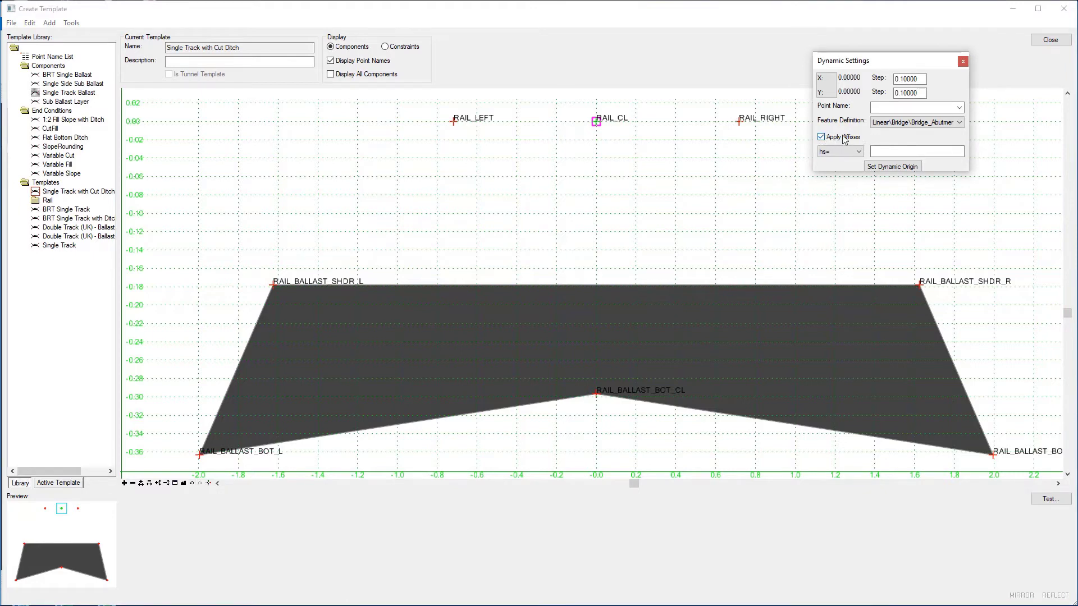
In Template Options set the left suffix to _L and the right suffix to _R
left_click(71, 22)
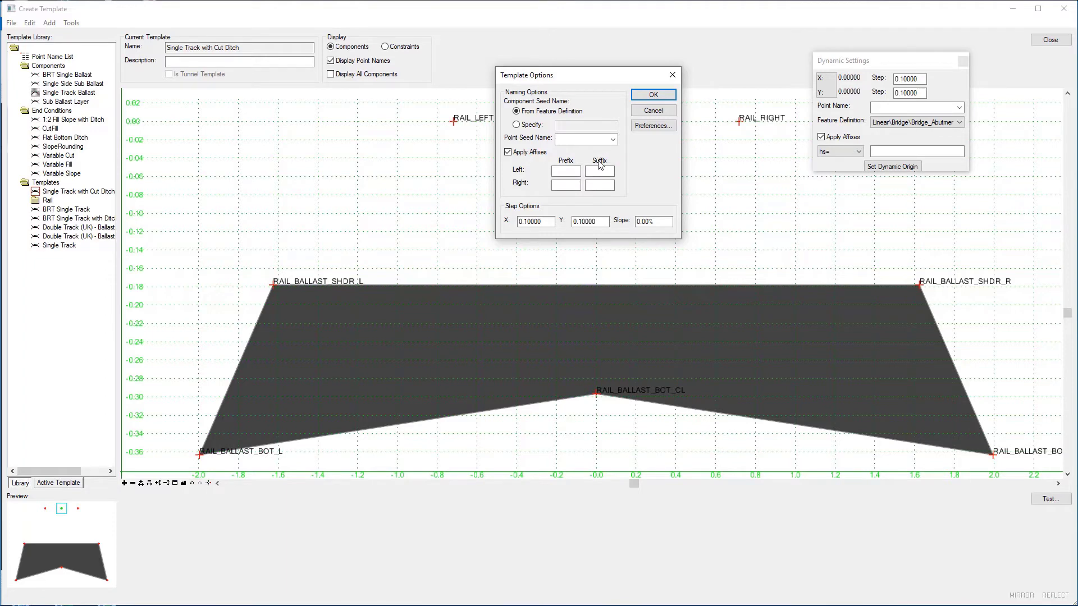
left_click(599, 171)
type("_L")
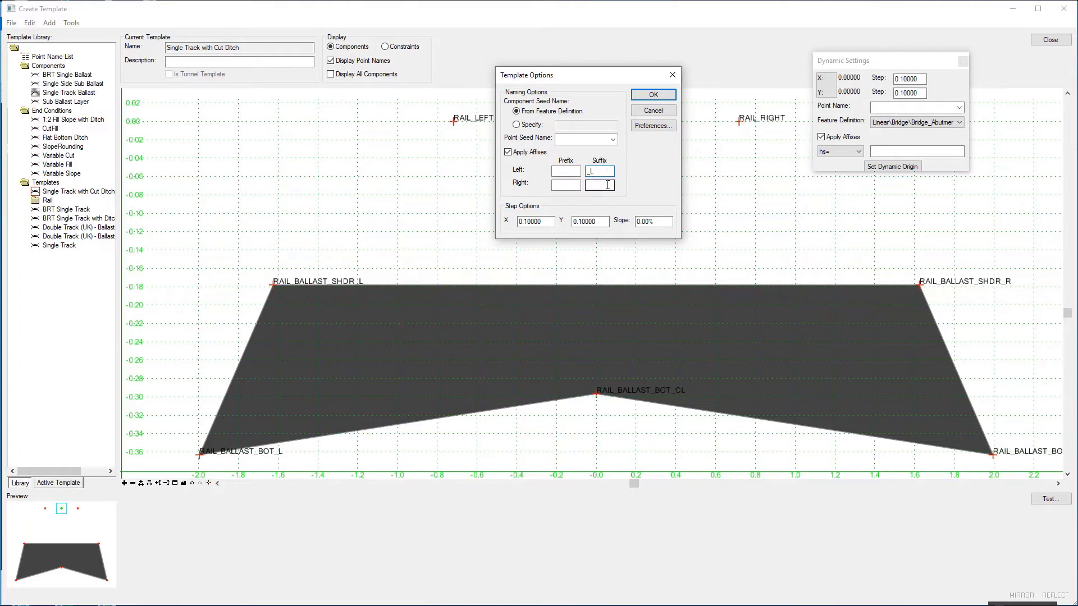
type("_J")
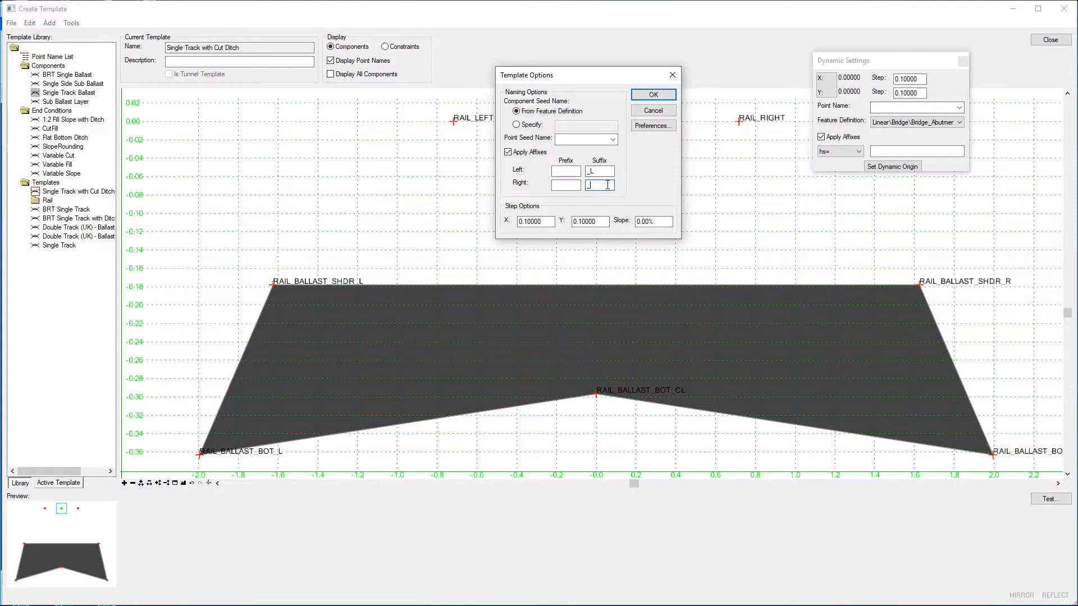
type("R")
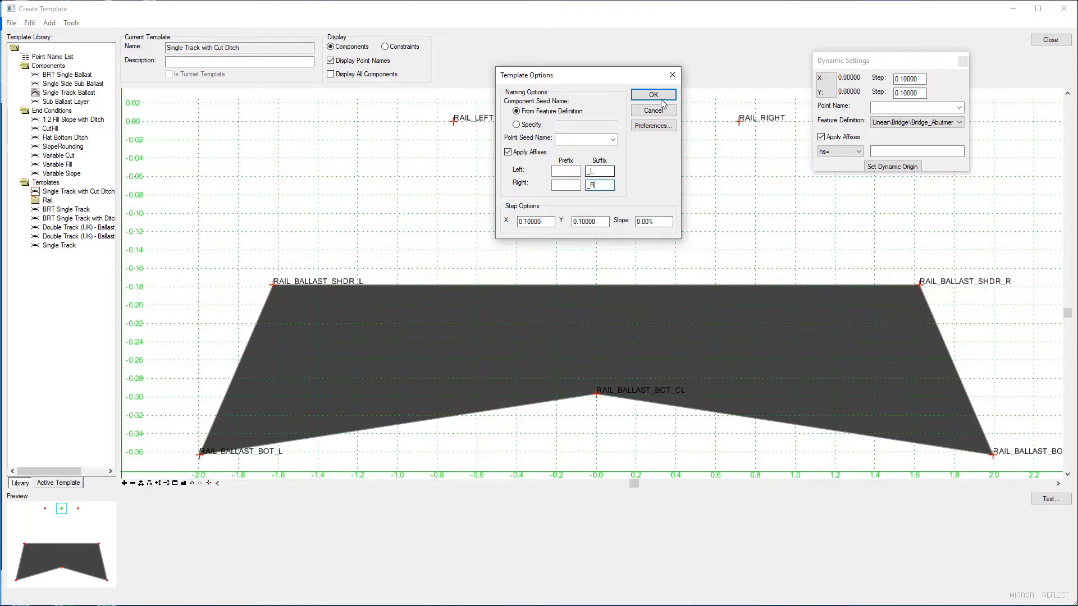
left_click(651, 94)
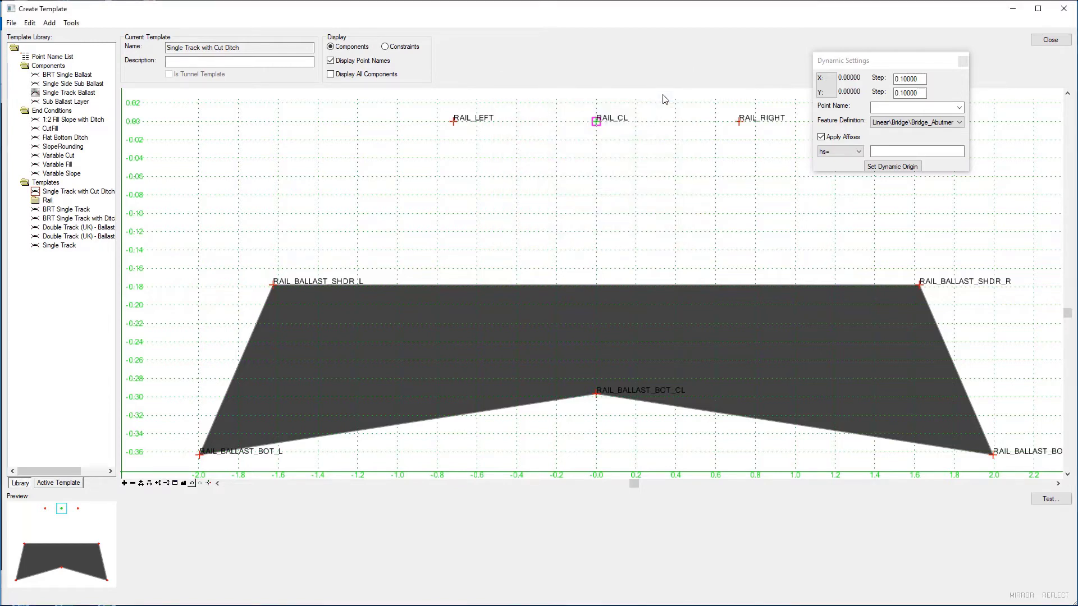
mouse_move(588, 283)
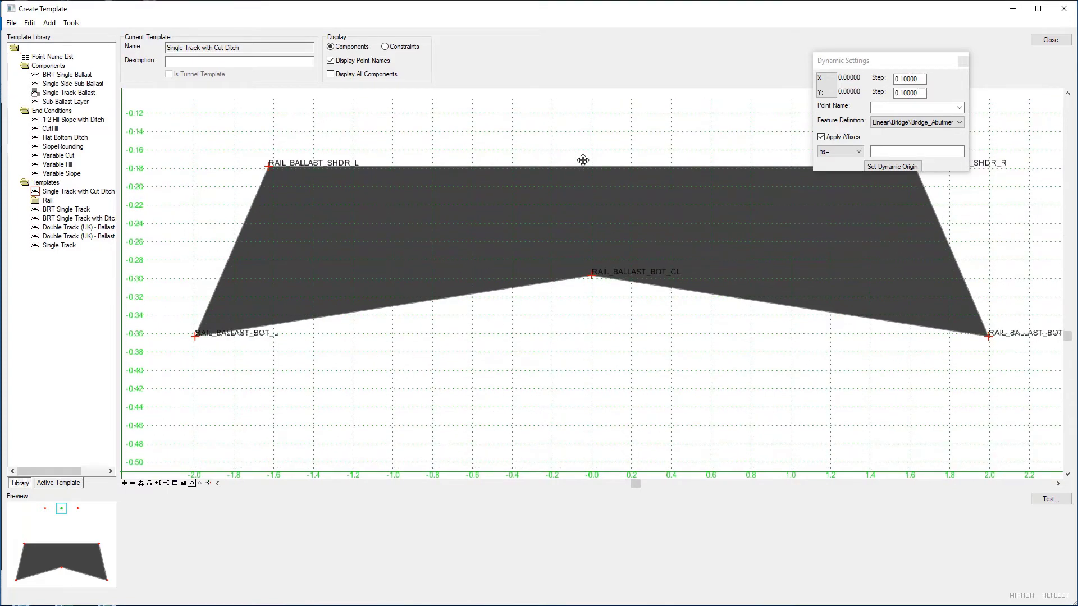
Place Sub Ballast Layer as a mirrored pair attached at RAIL_BALLAST_BOT_CL
left_click(65, 101)
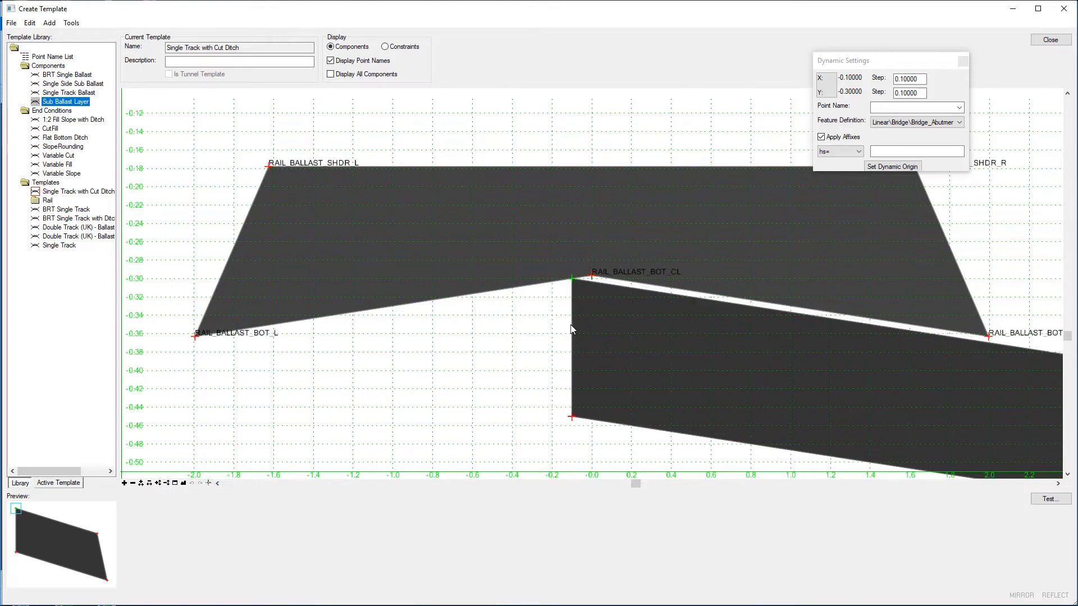
right_click(572, 317)
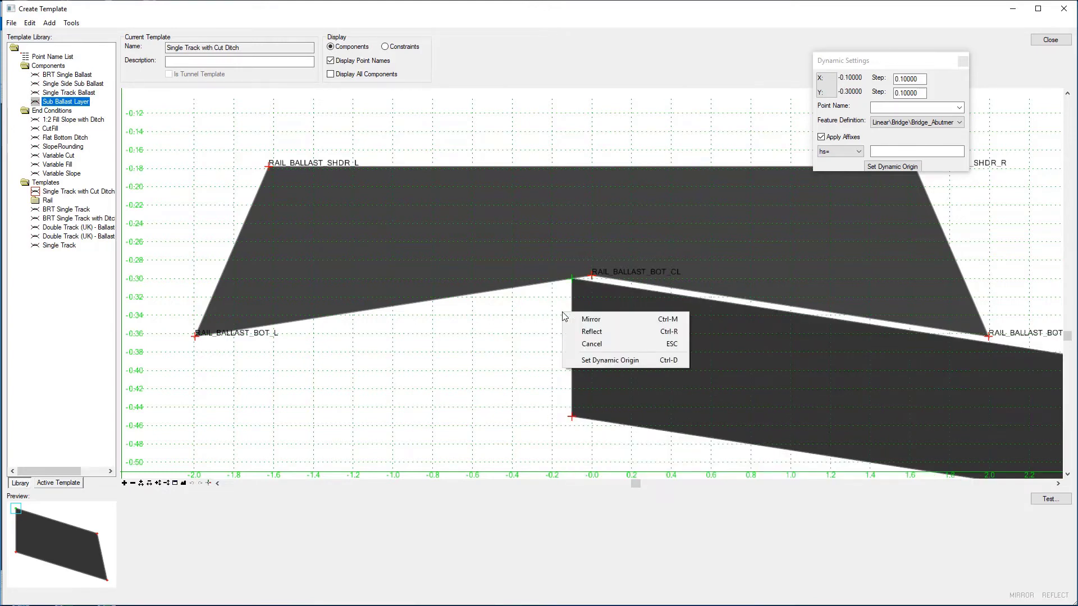
left_click(590, 318)
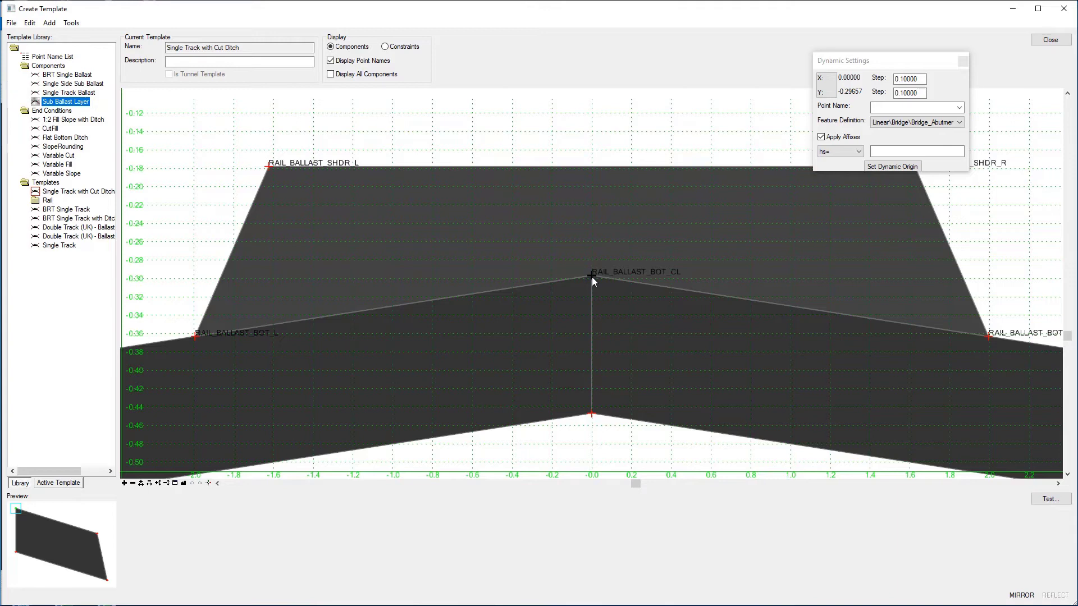
left_click(592, 275)
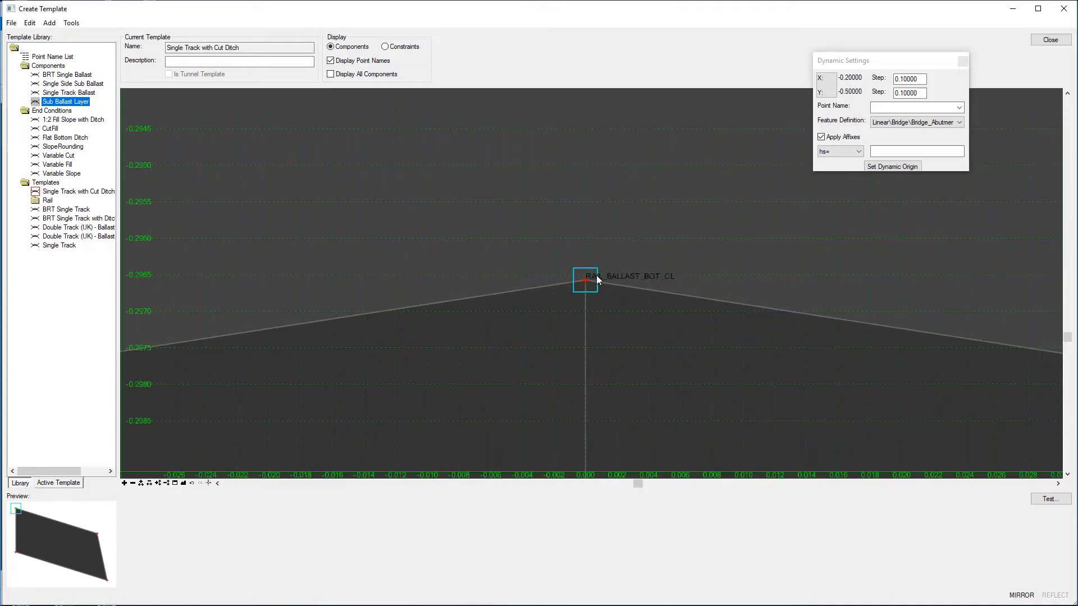
mouse_move(622, 283)
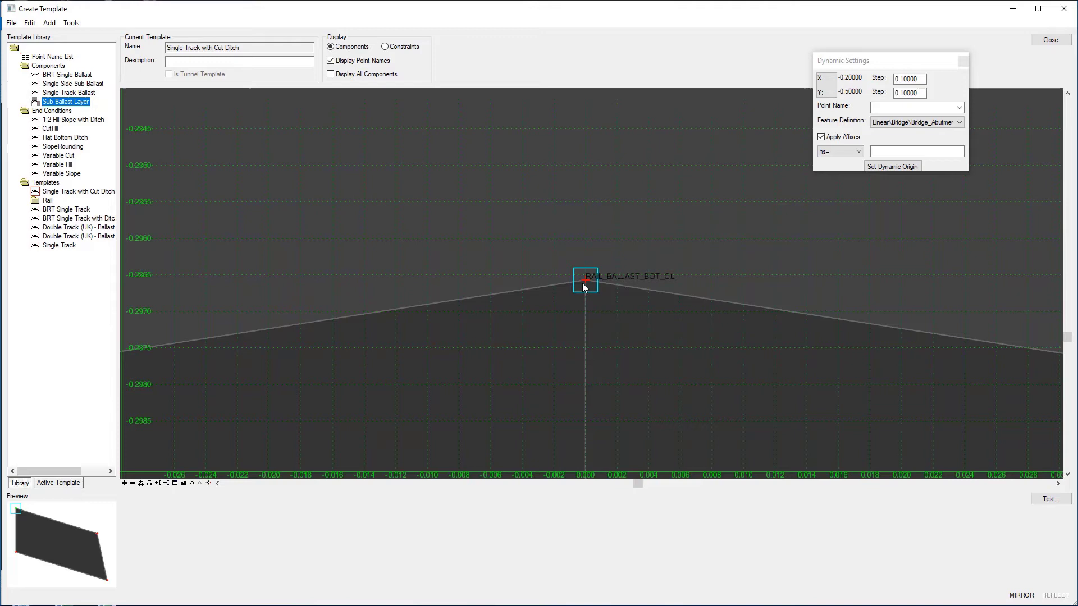
mouse_move(584, 280)
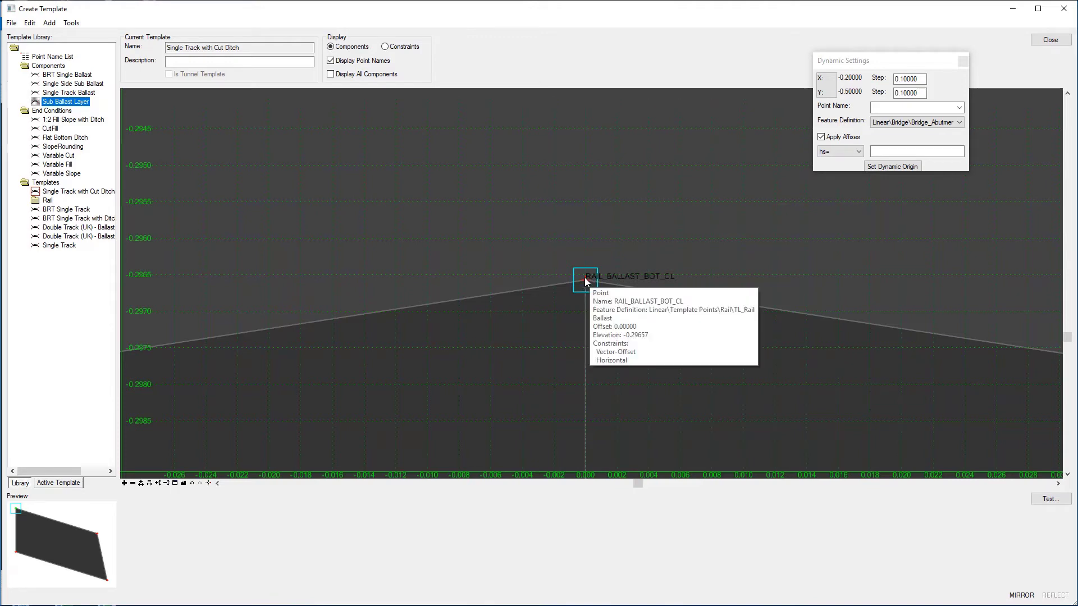
Merge the Sub Ballast_L and Sub Ballast_R halves into one component and save
right_click(585, 279)
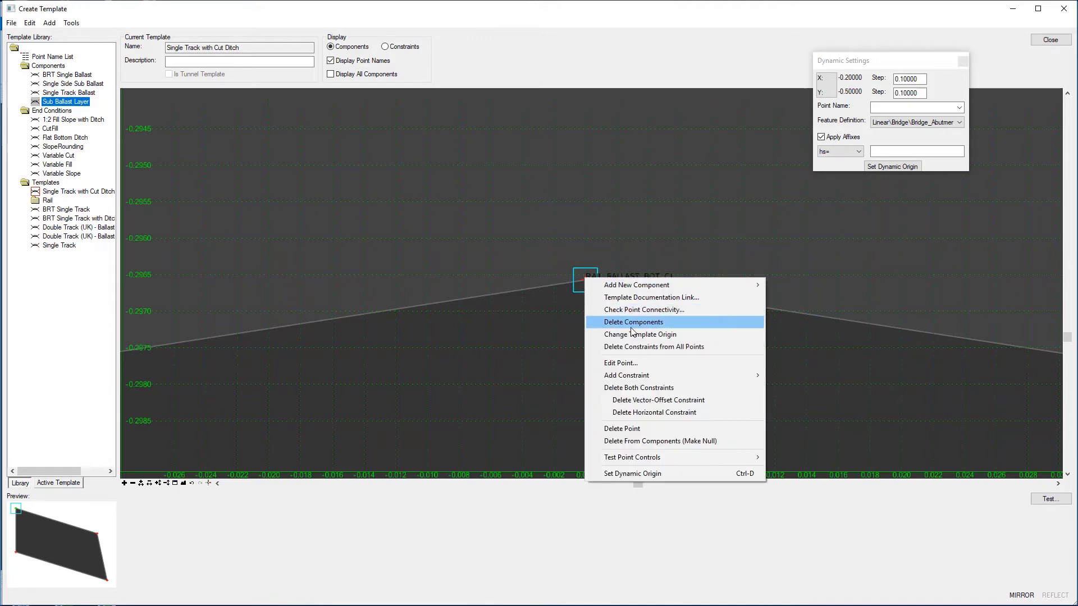
mouse_move(652, 297)
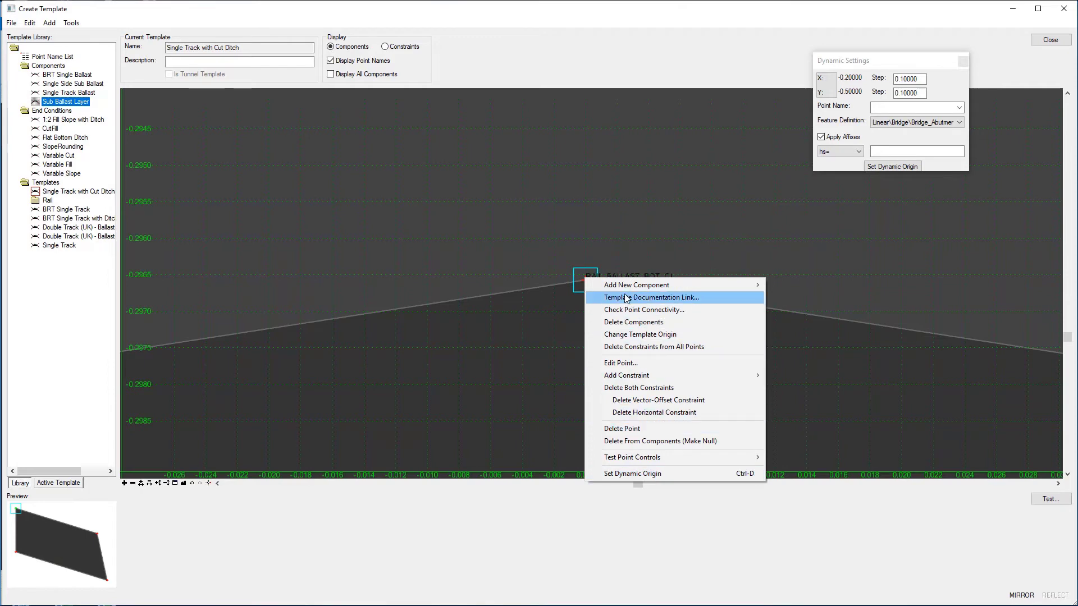
mouse_move(532, 394)
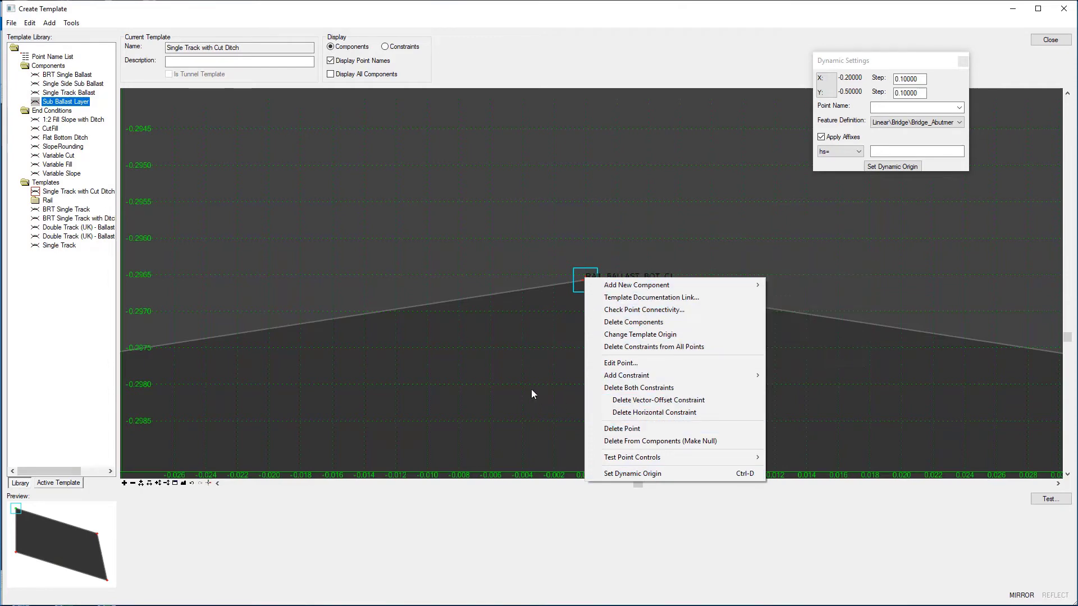
left_click(631, 473)
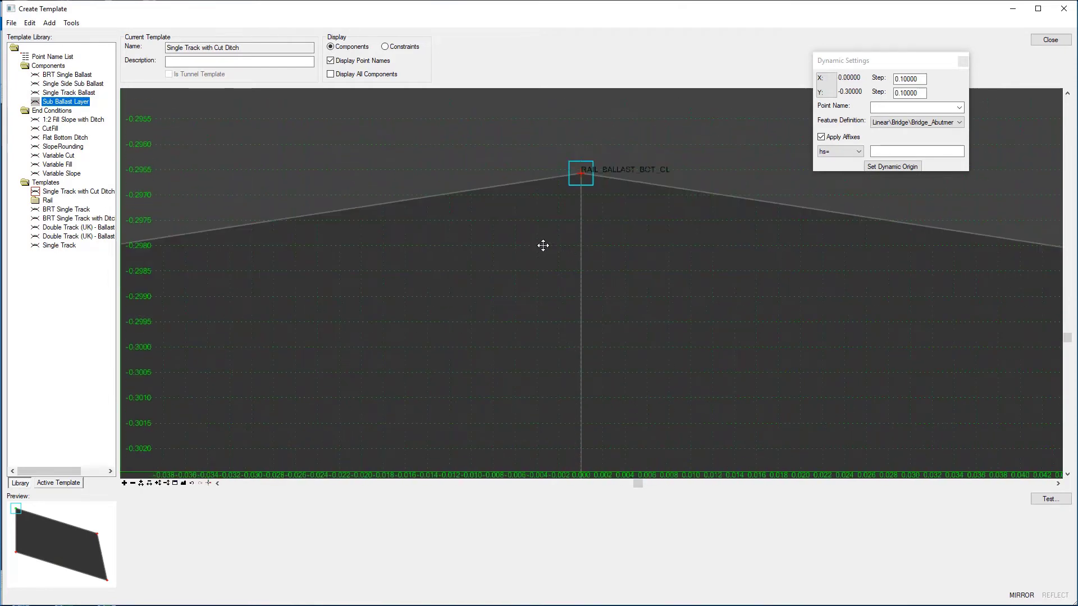
mouse_move(748, 283)
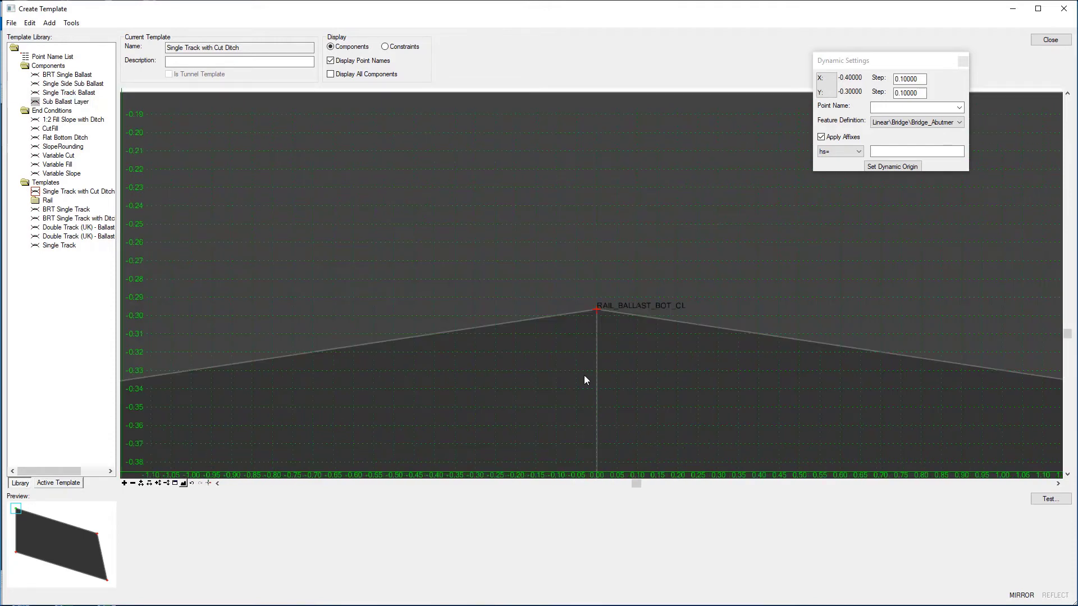
mouse_move(597, 386)
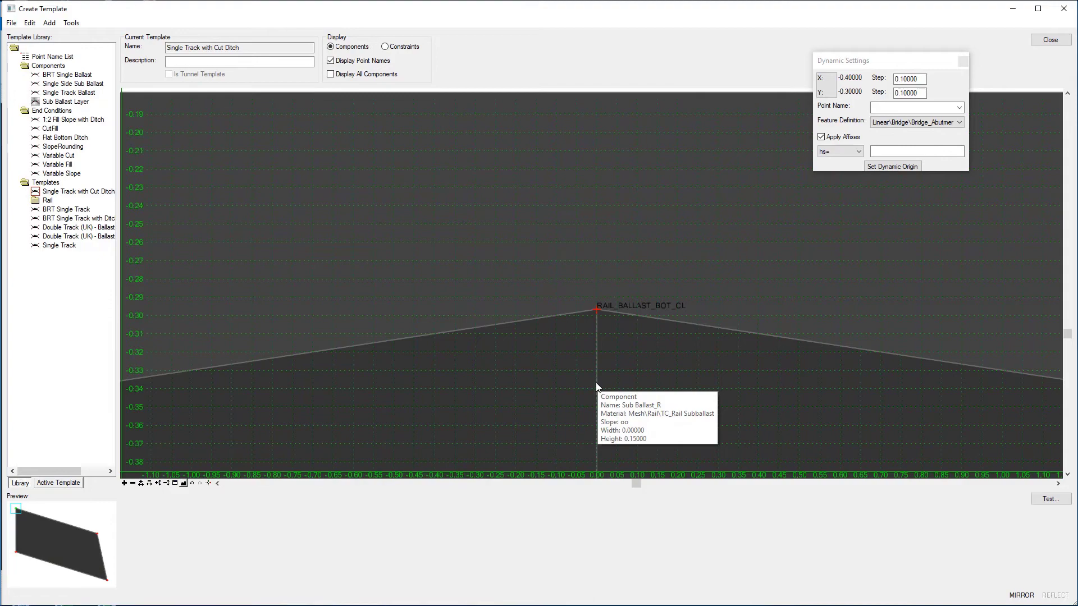
right_click(597, 387)
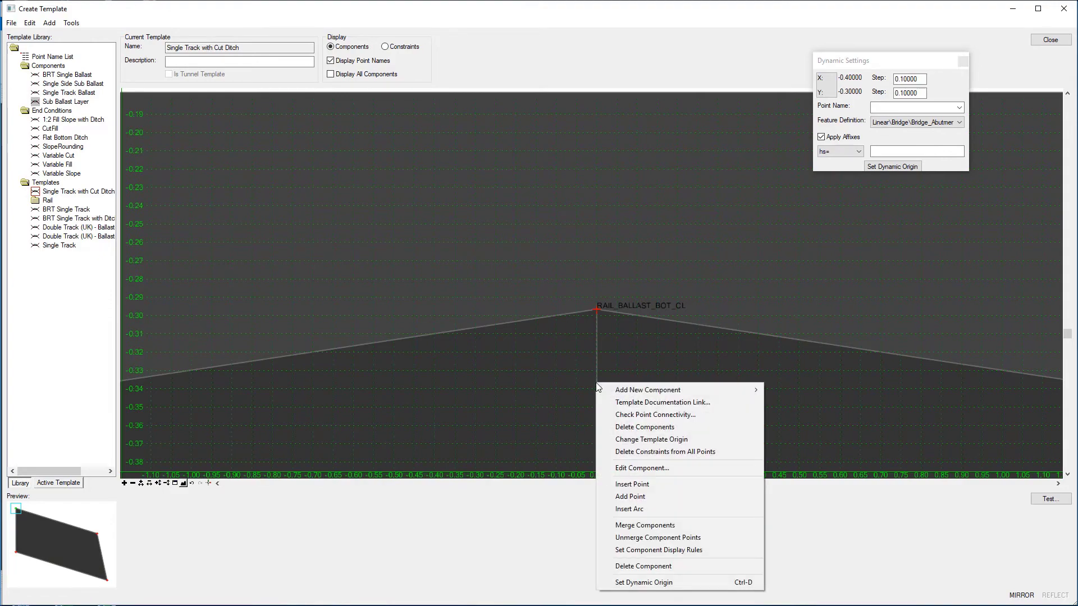
mouse_move(644, 525)
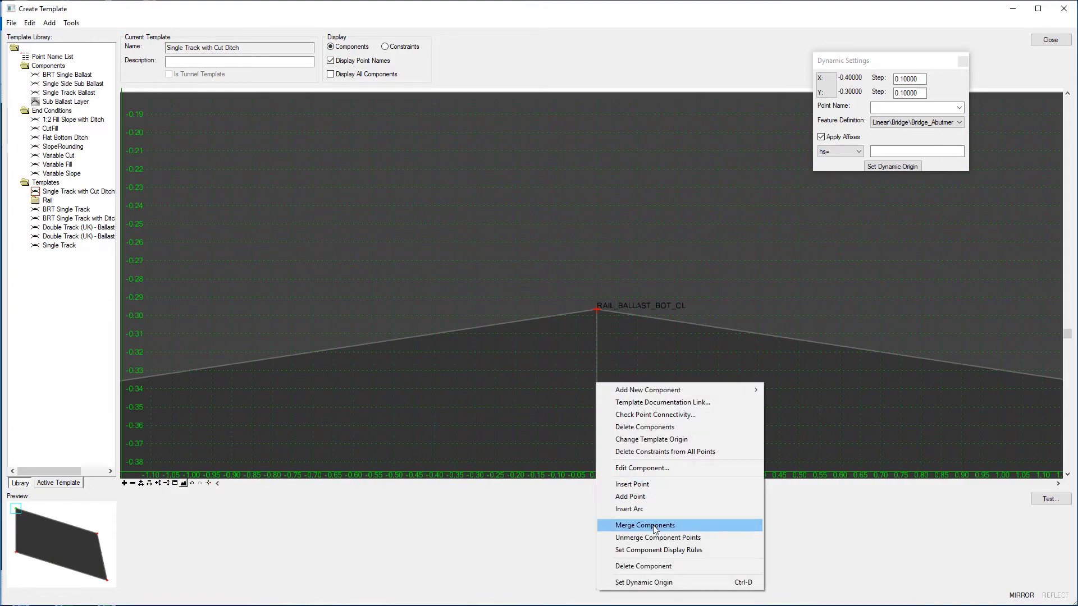
left_click(645, 526)
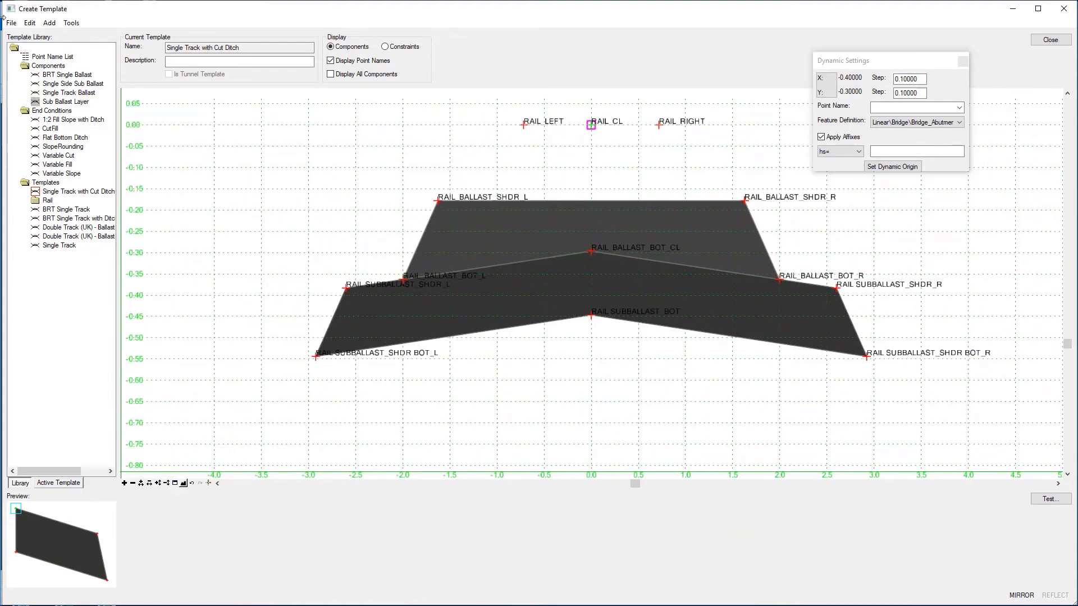
left_click(10, 22)
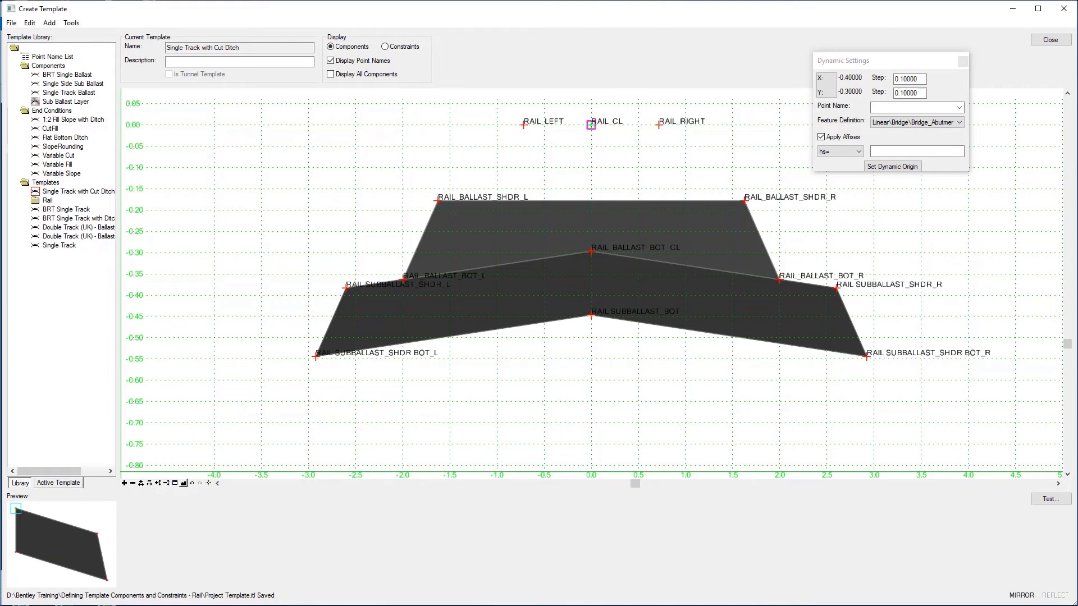
Attach mirrored 1:2 Fill Slope with Ditch at the sub-ballast shoulder bottoms and save
left_click(72, 119)
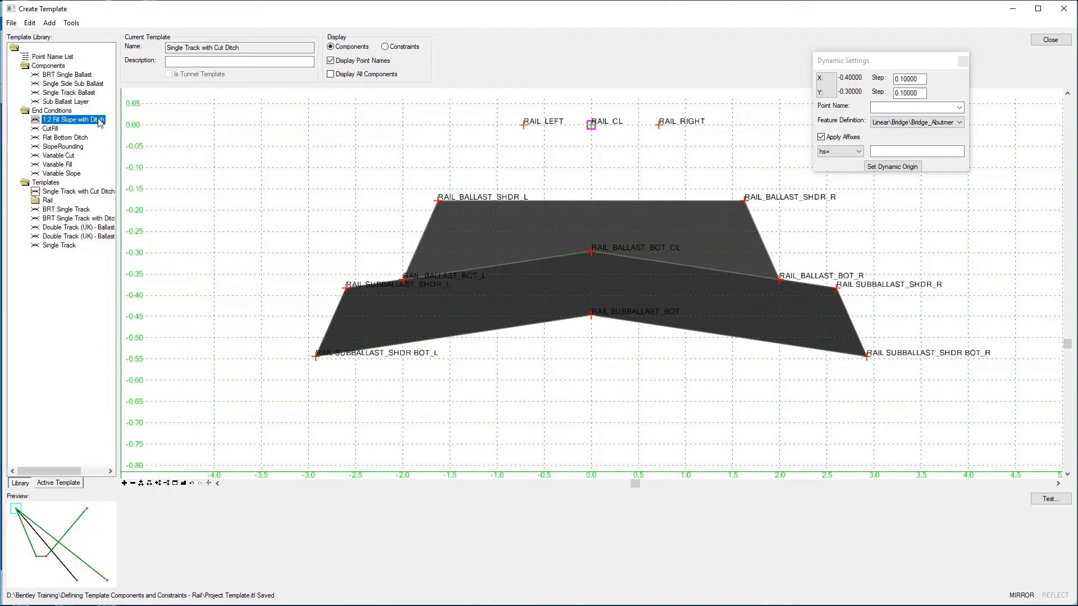
mouse_move(53, 532)
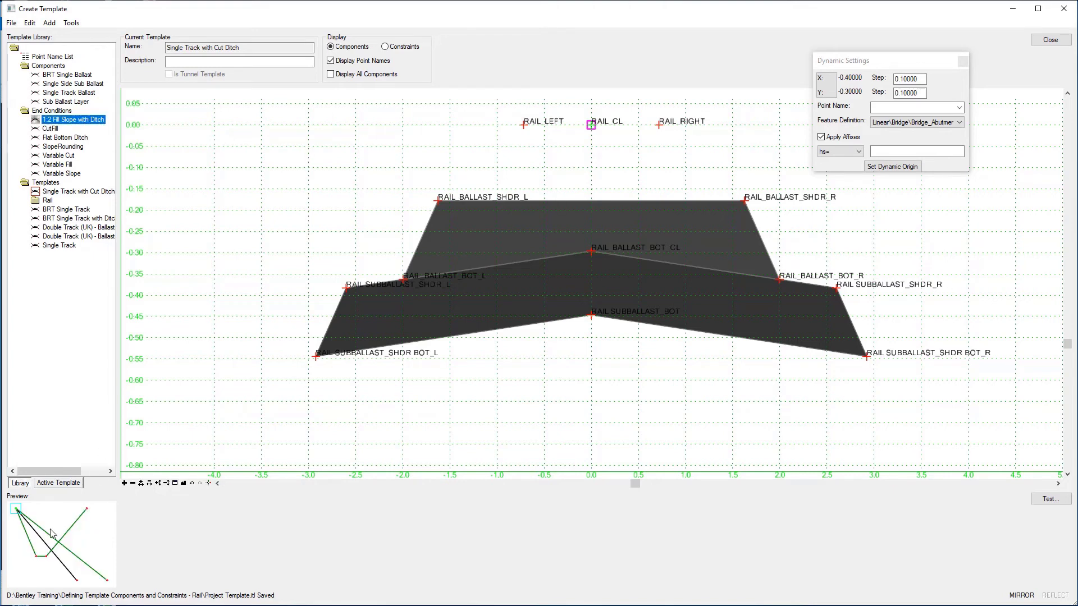
mouse_move(58, 525)
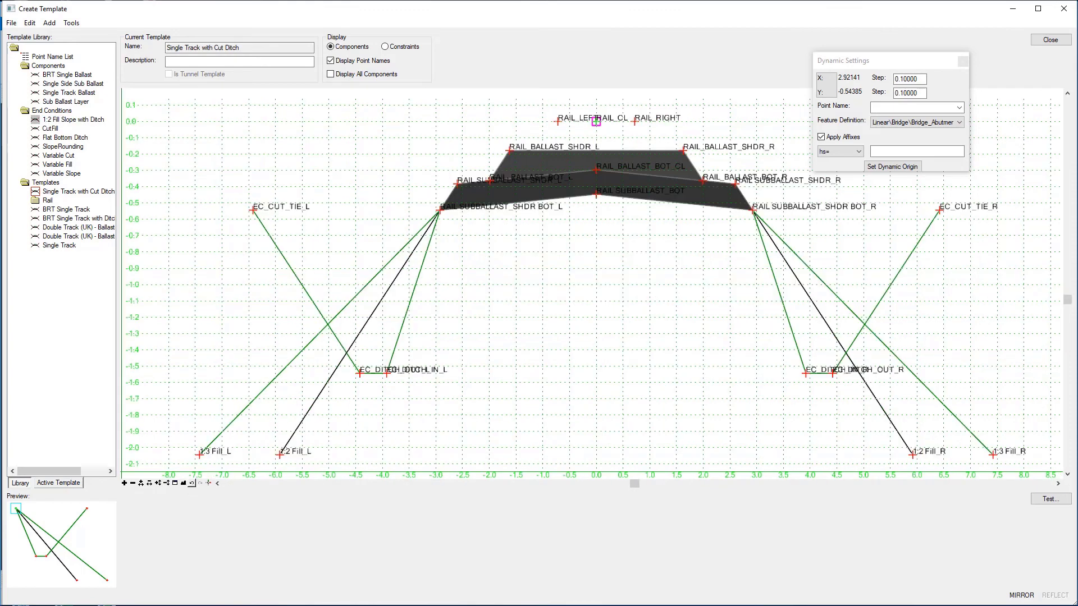
mouse_move(843, 406)
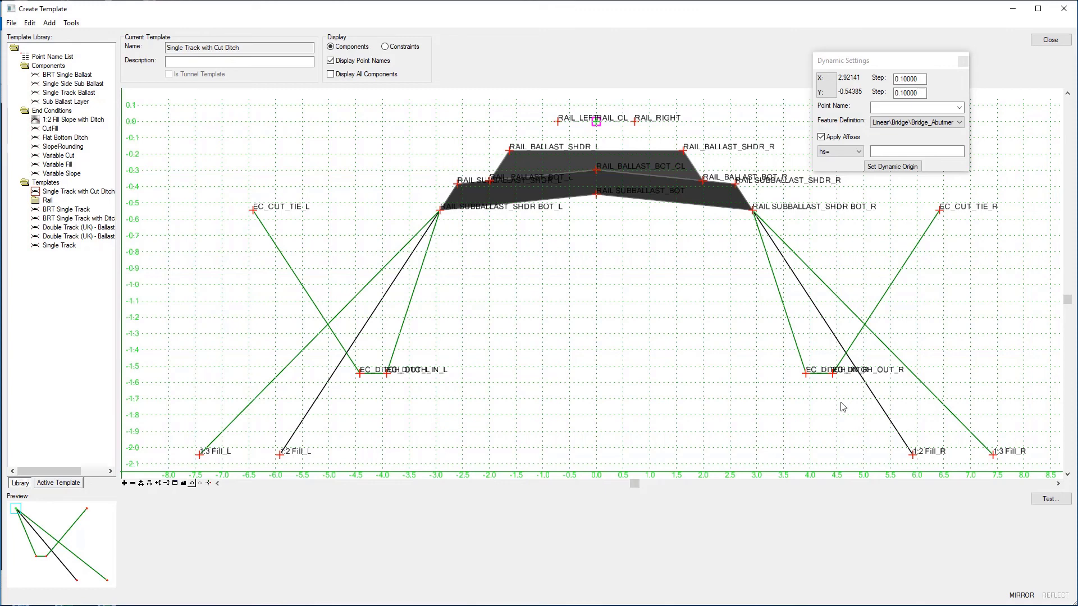
mouse_move(696, 278)
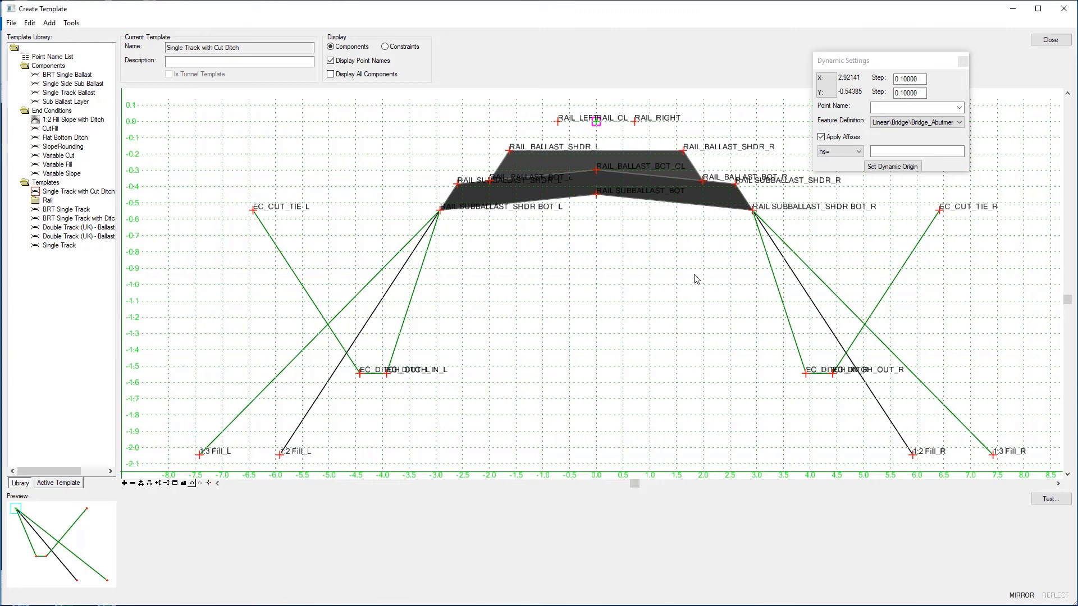
left_click(12, 23)
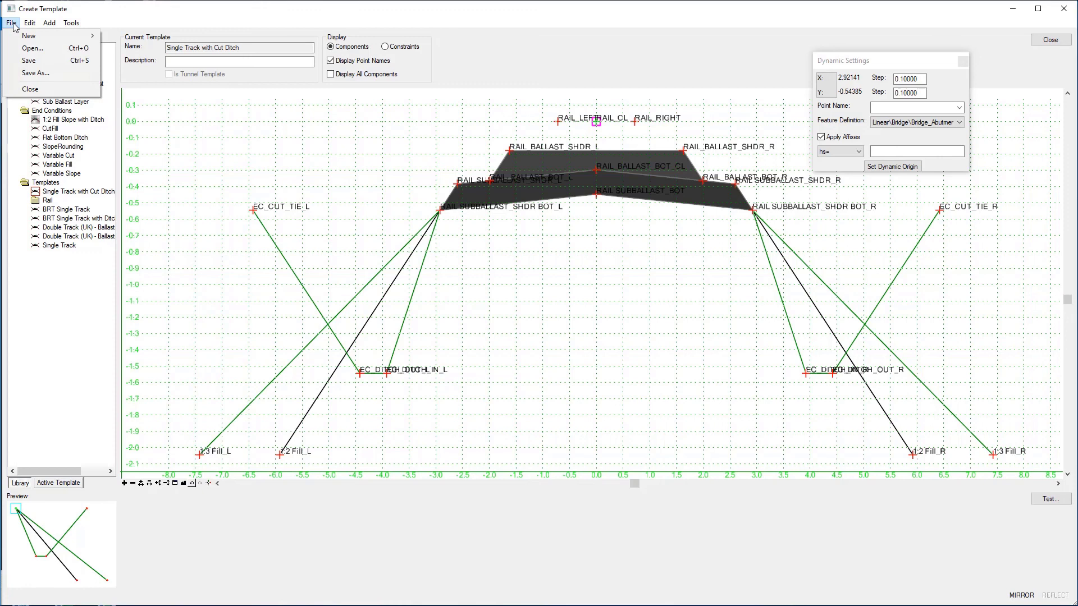
left_click(29, 61)
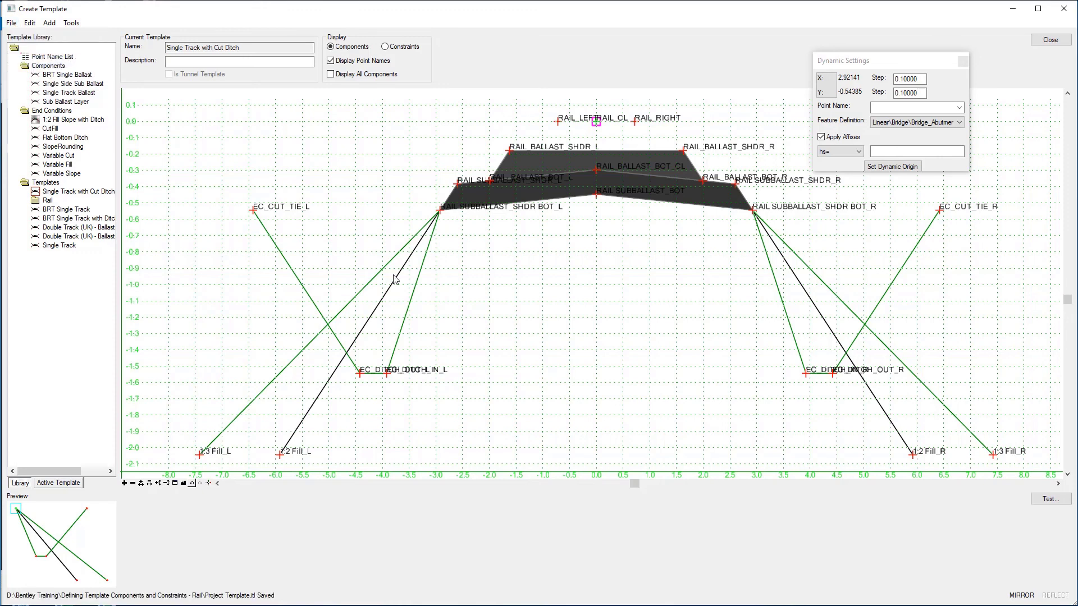